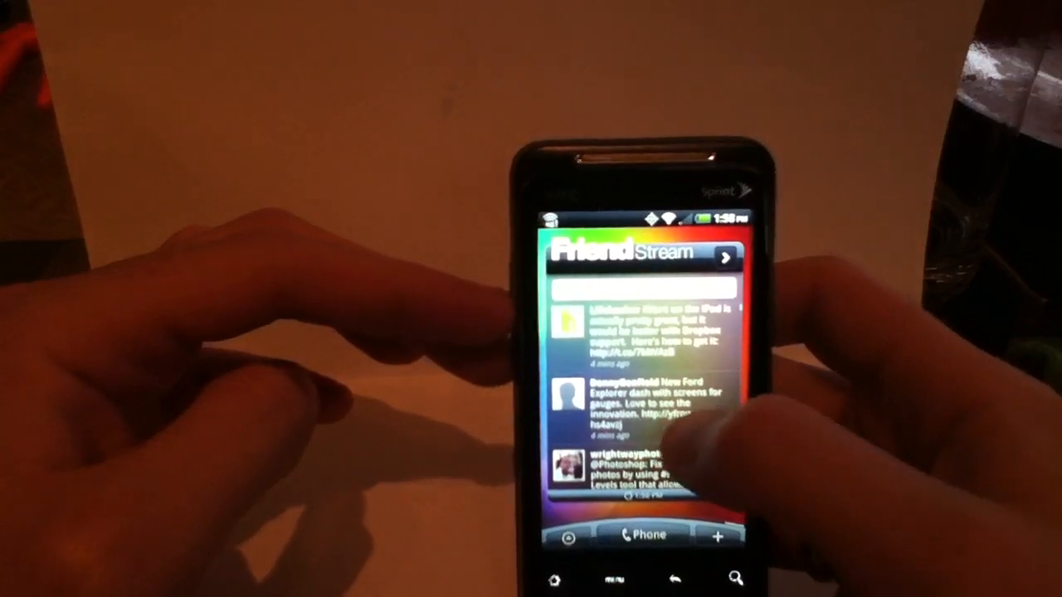
scroll("down", 3)
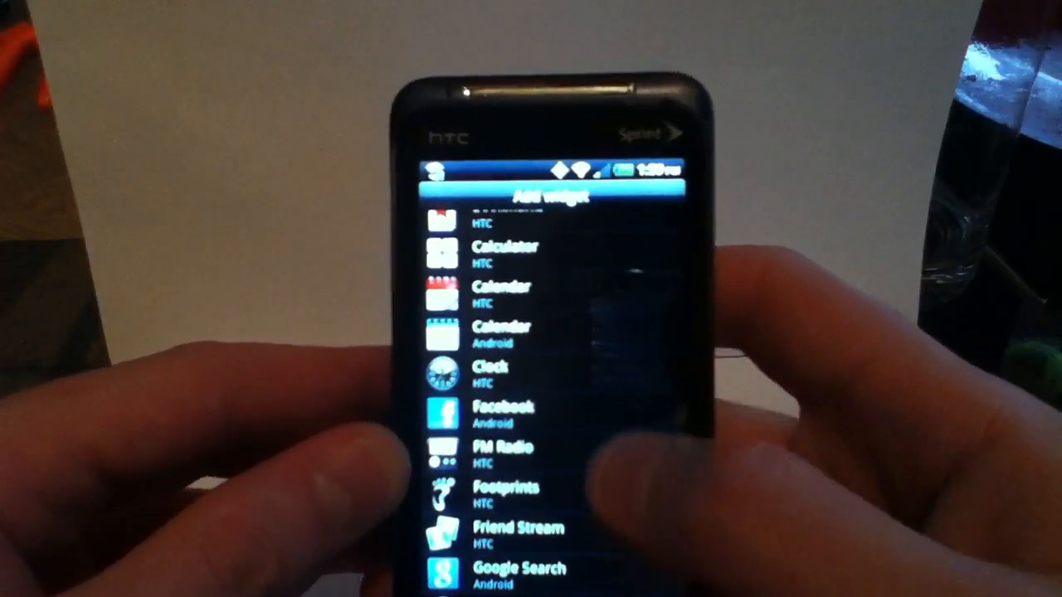
scroll("down", 3)
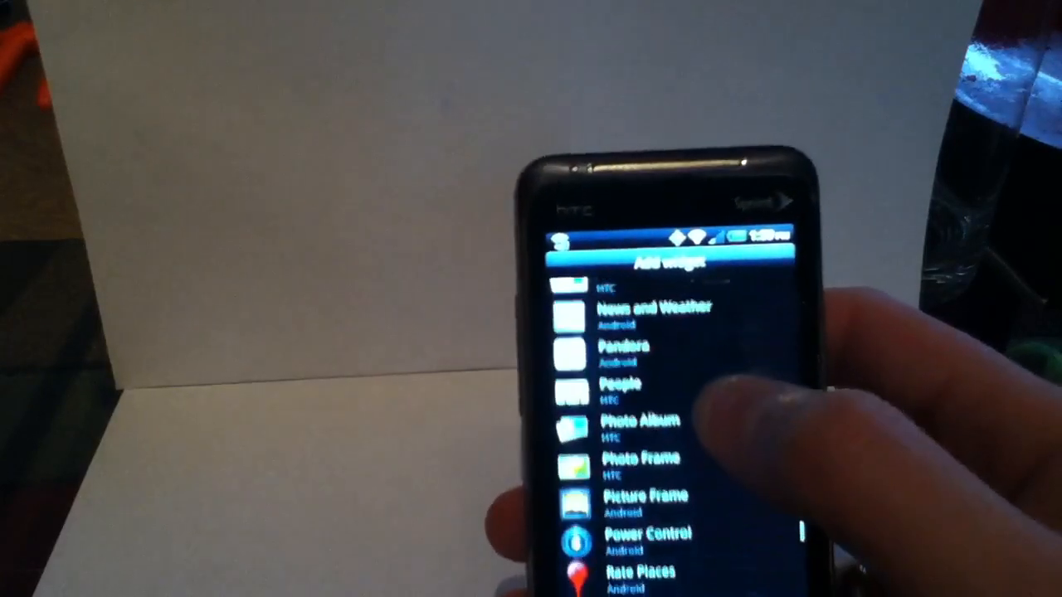
scroll("up", 3)
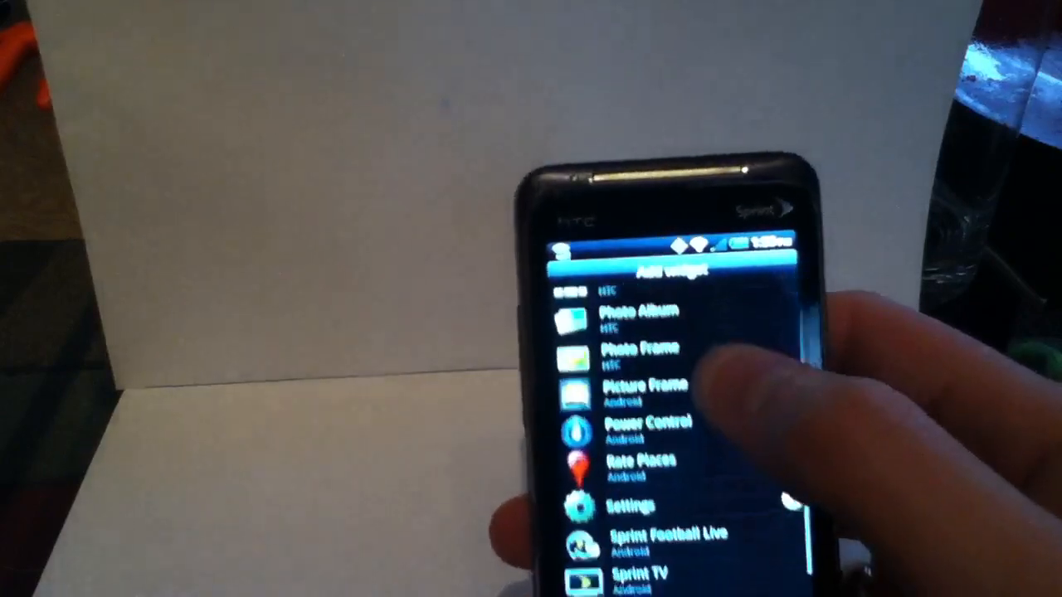